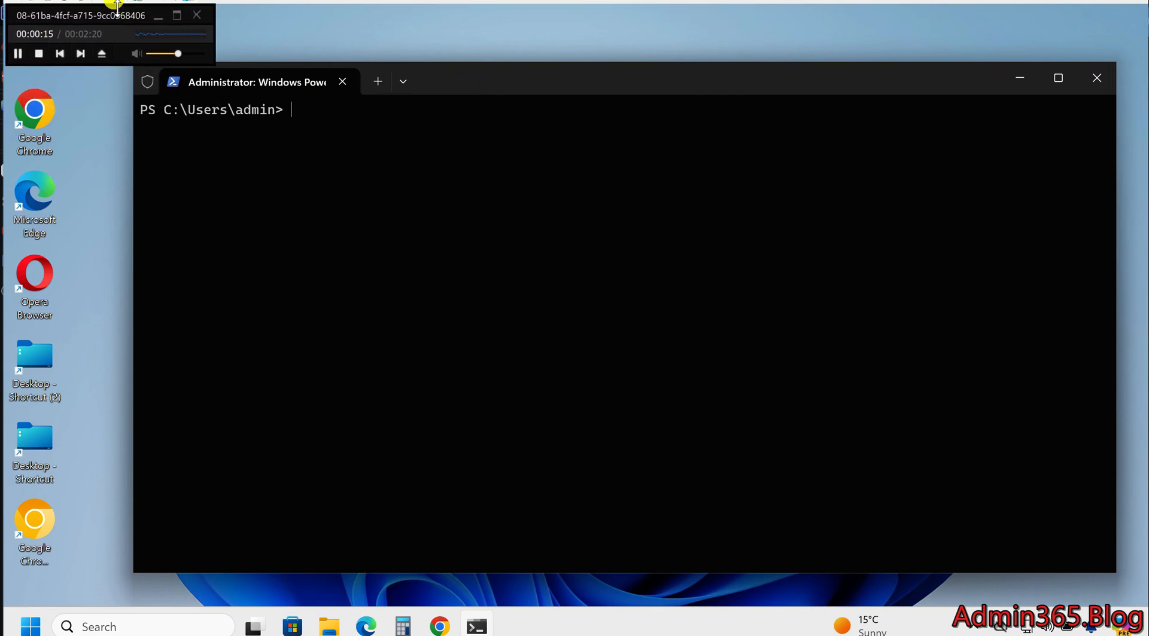
mouse_move(449, 78)
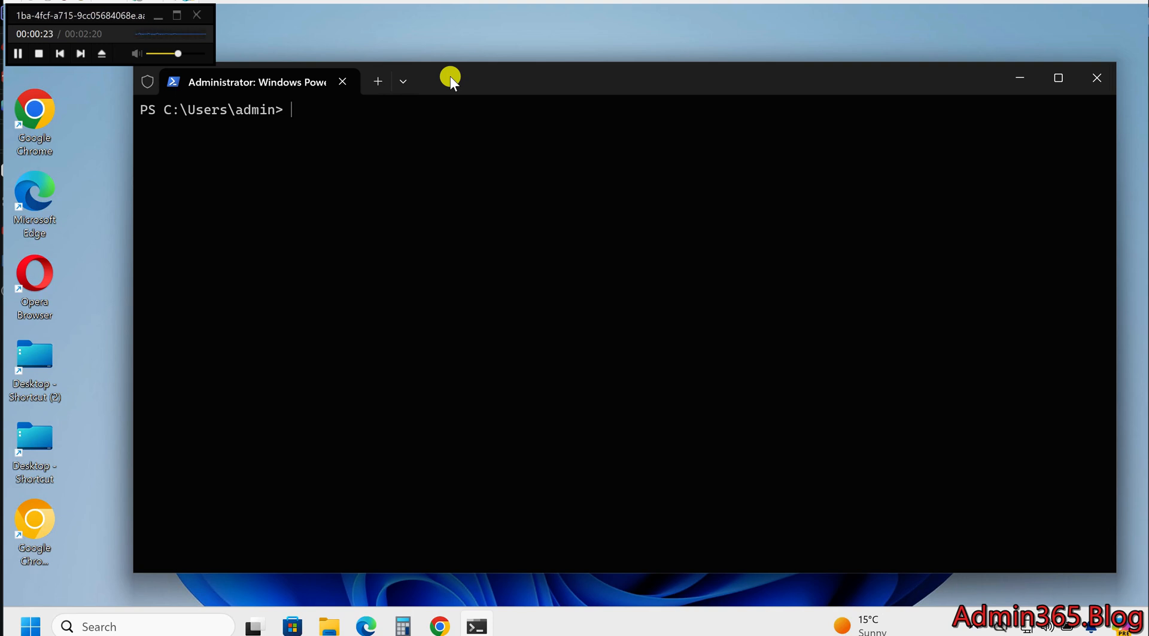
mouse_move(341, 200)
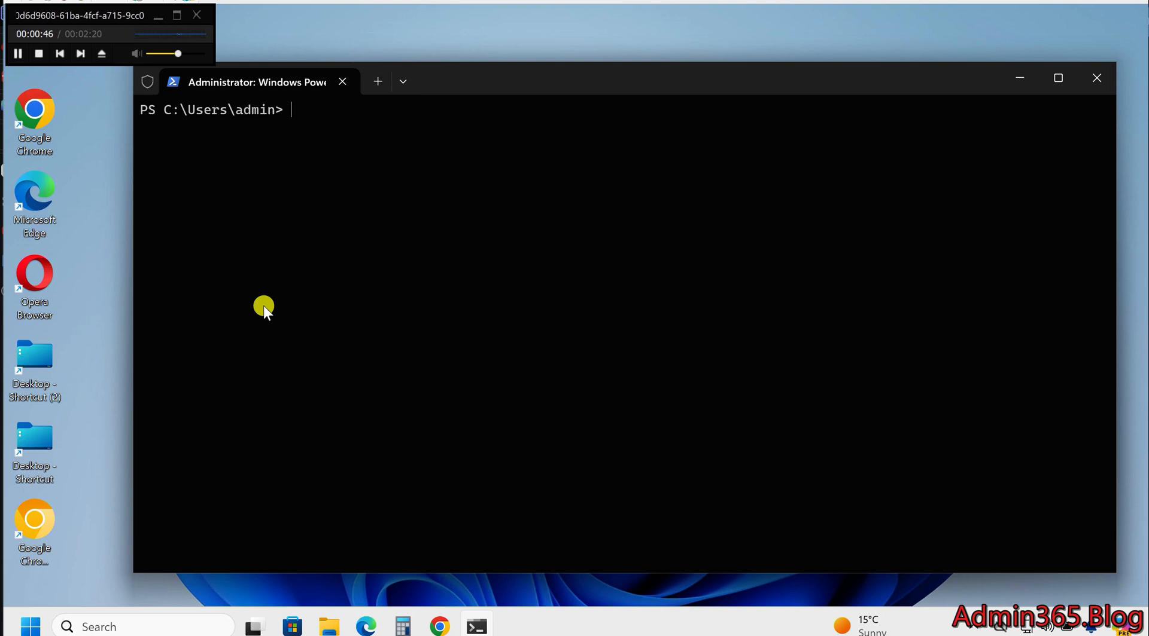
Clear the screen and run Enable-PSRemoting -Force to enable remoting without prompts
type("cls")
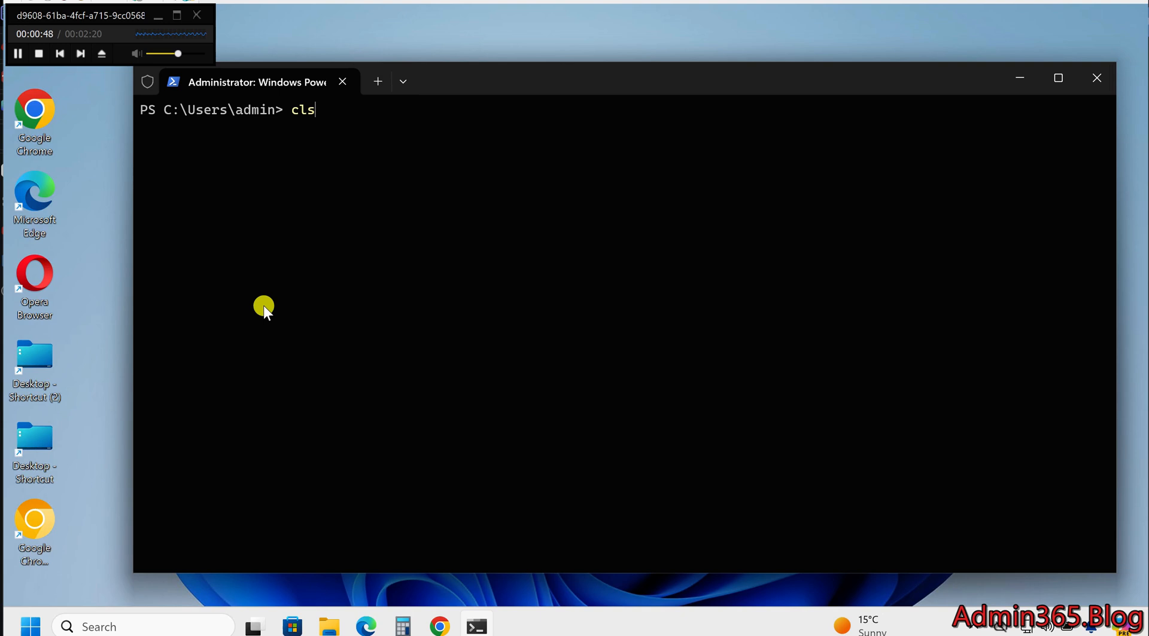
type("Get-Service -Name WinRM")
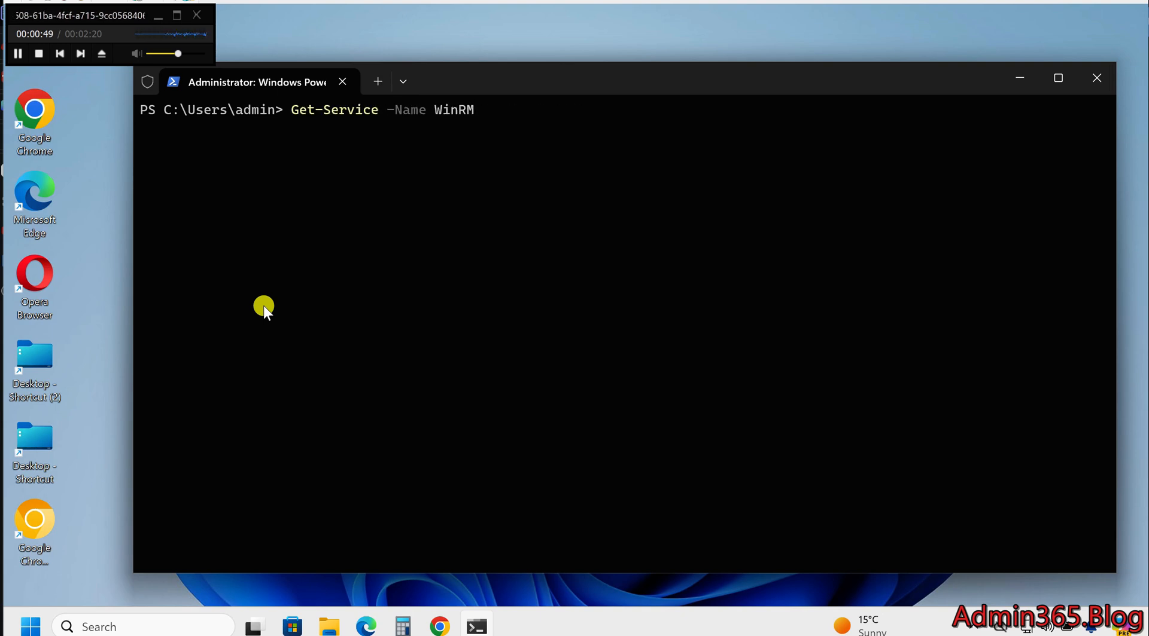
type("Enable-PSRemoting -Force")
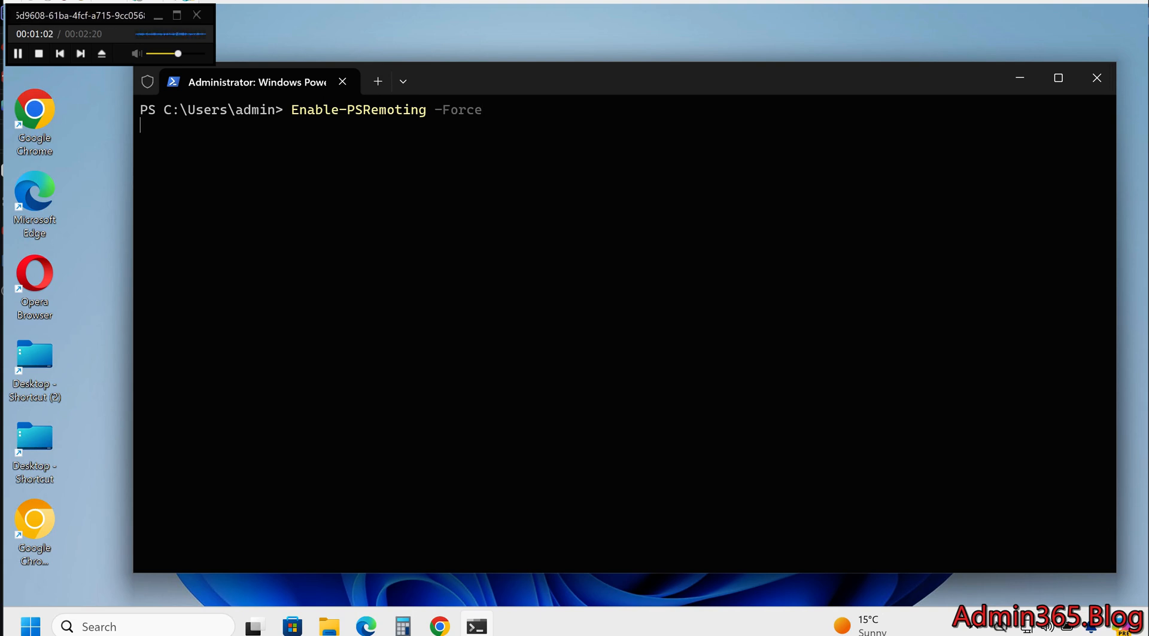
key("Enter")
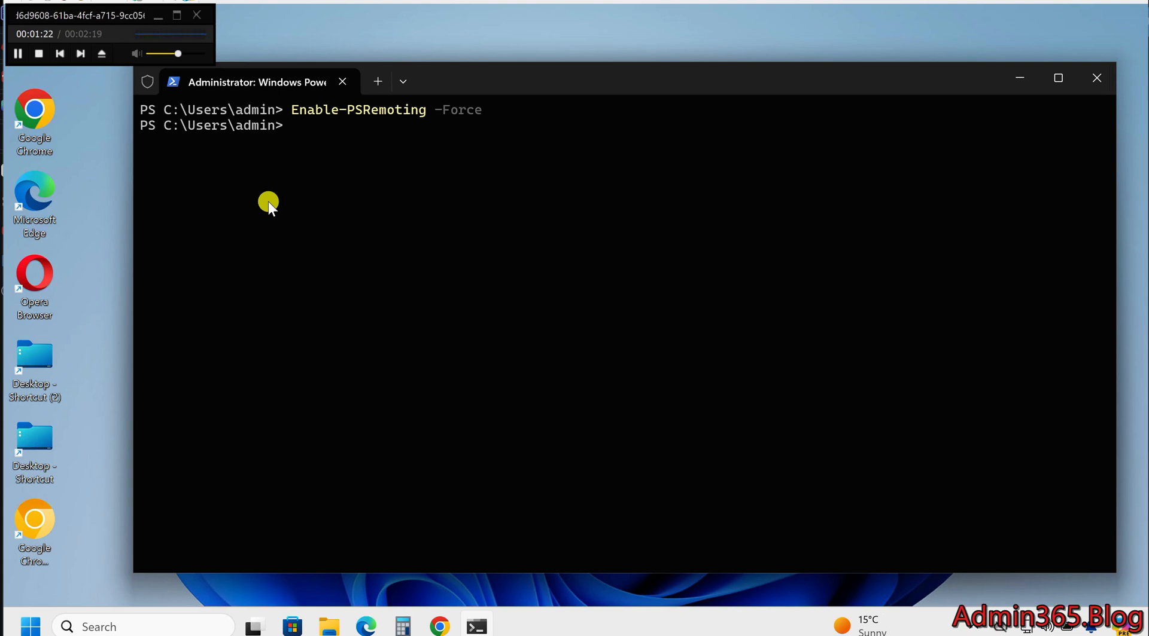
Clear the screen, then list the WinRM listener and check the WinRM service status
type("cls")
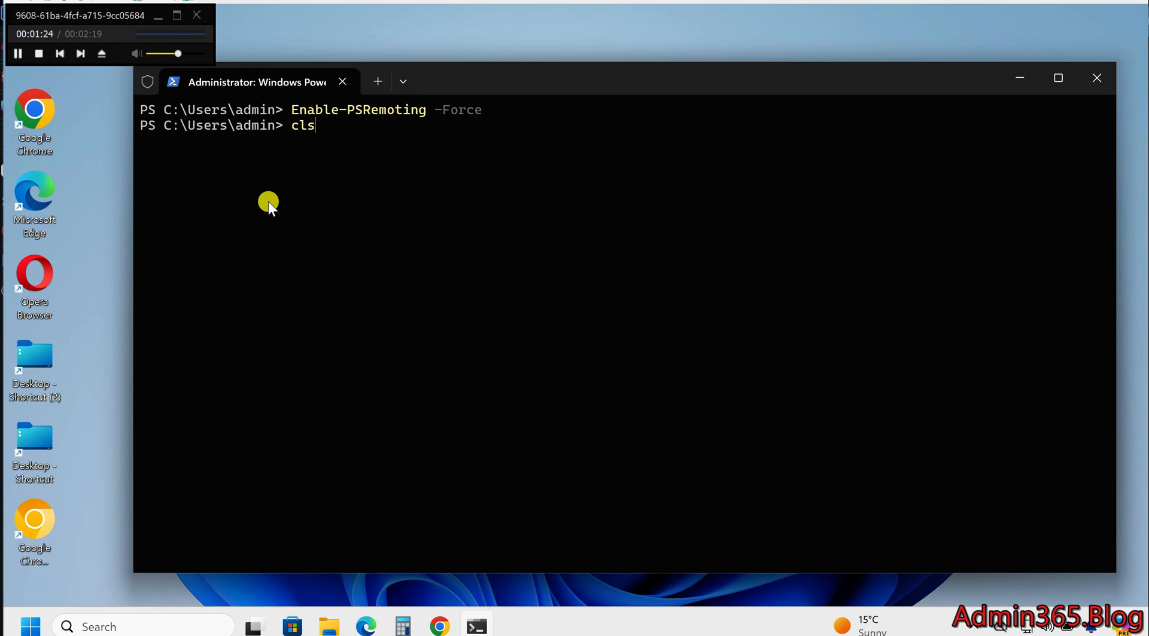
type("winrm enumerate winrm/config/listener")
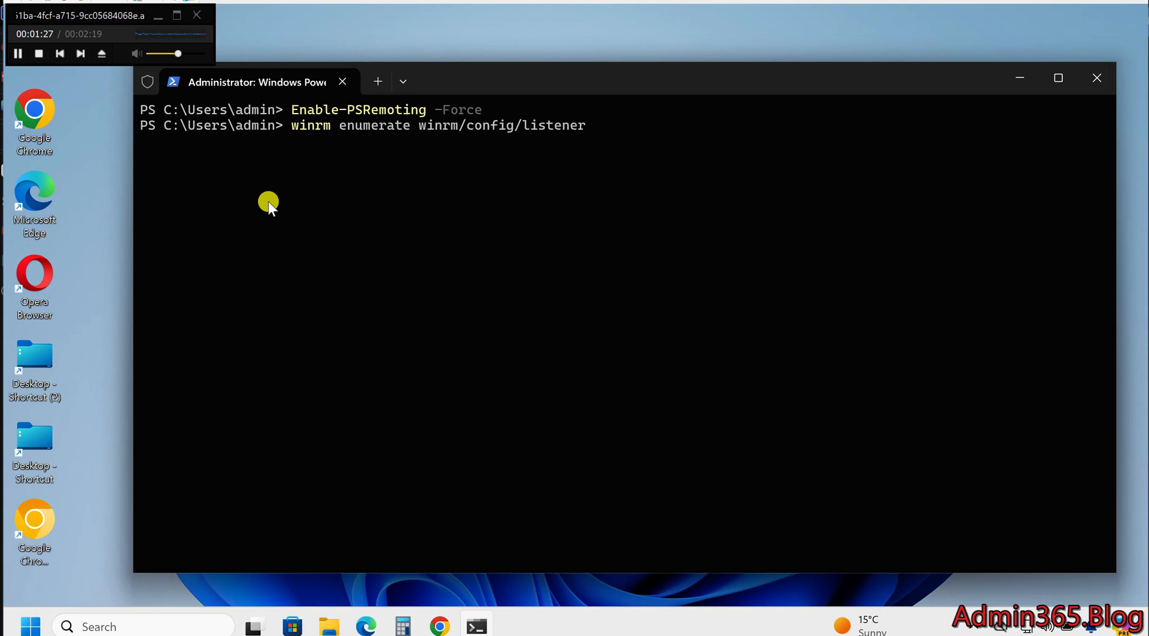
type("Get-Service -Name WinRM")
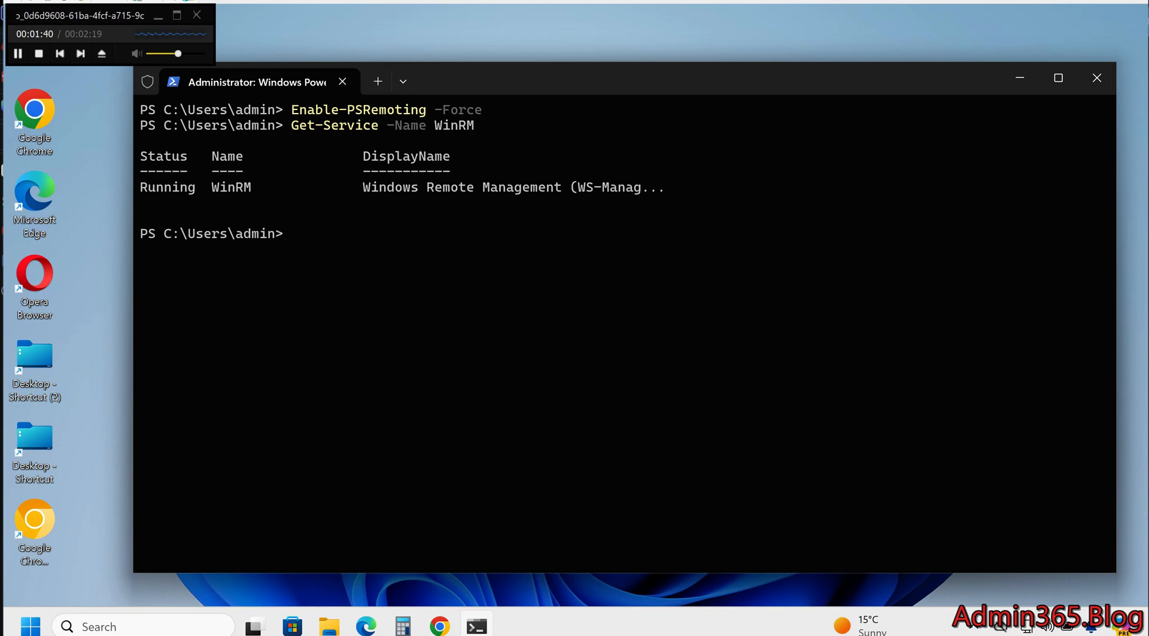
Re-enter the remoting commands and enumerate the HTTP listener on port 5985
type("Enable-PSRemoting -Force")
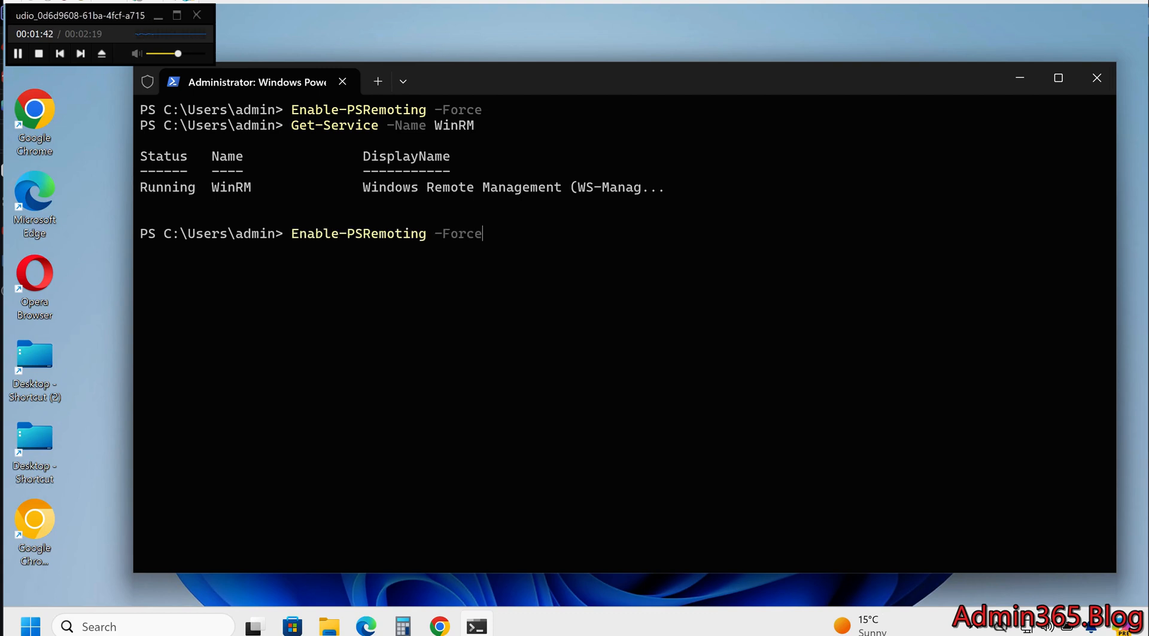
type("Test-WSMan -ComputerName Computer1")
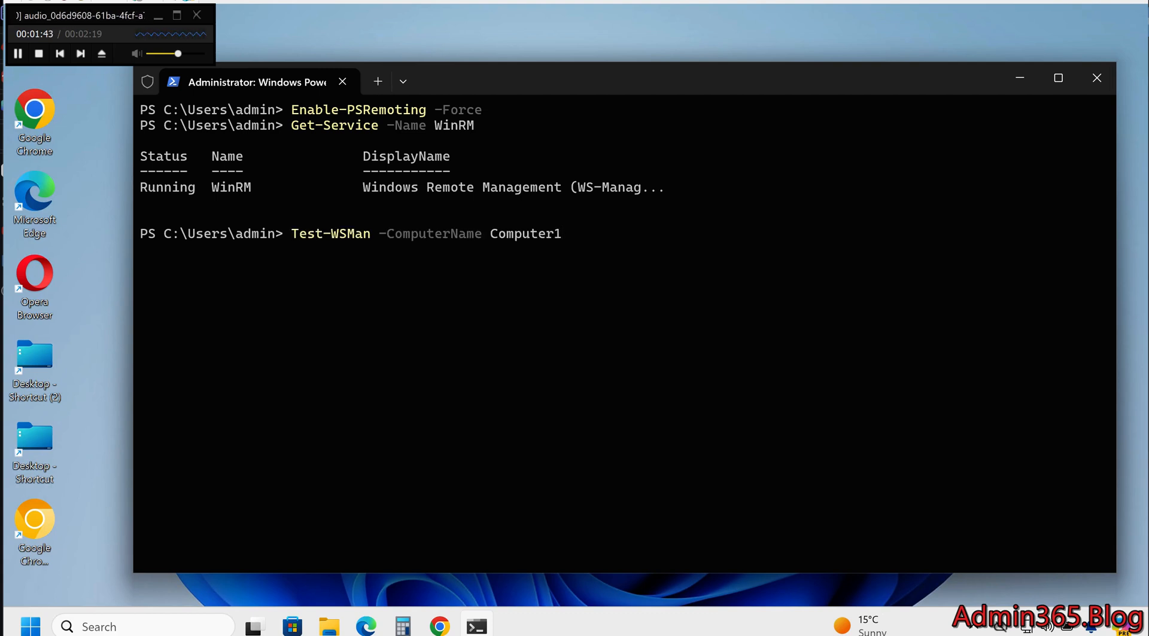
type("winrm enumerate winrm/config/listener")
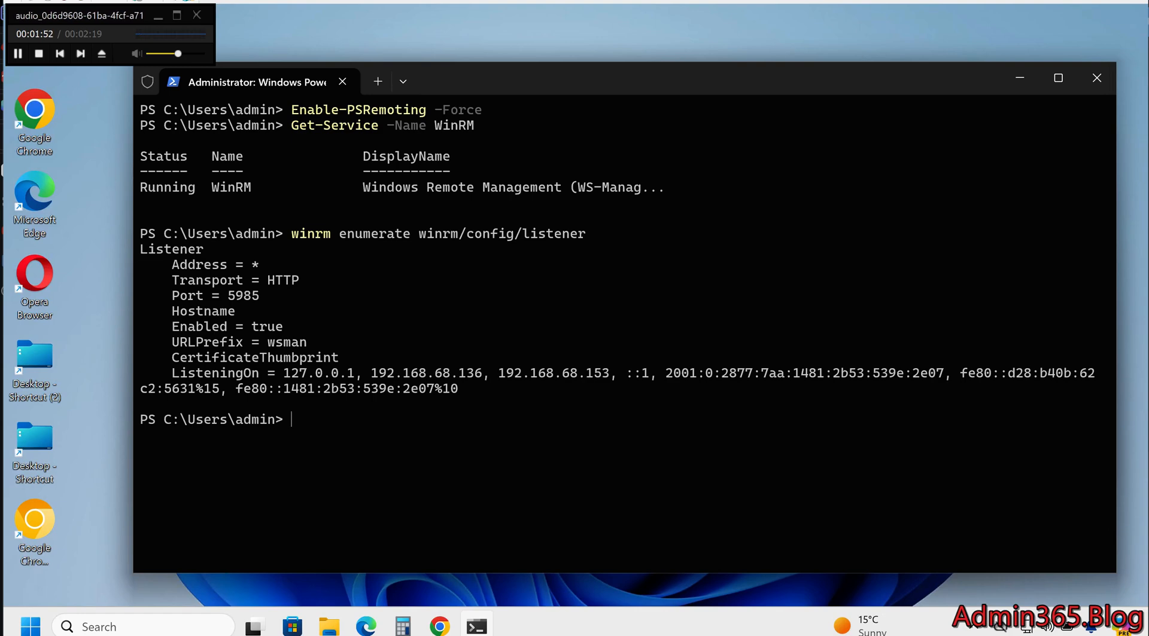
Type Test-WSMan -ComputerName Computer1 at the prompt without running it
type("Enable-PSRemoting -Force")
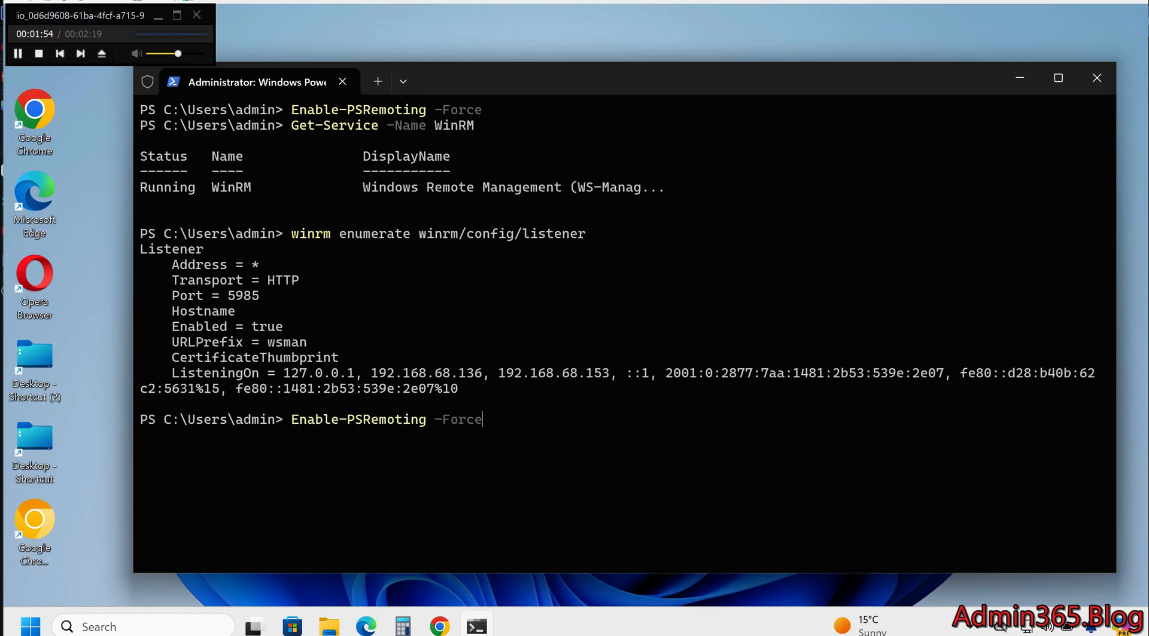
type("Test-WSMan -ComputerName Computer1")
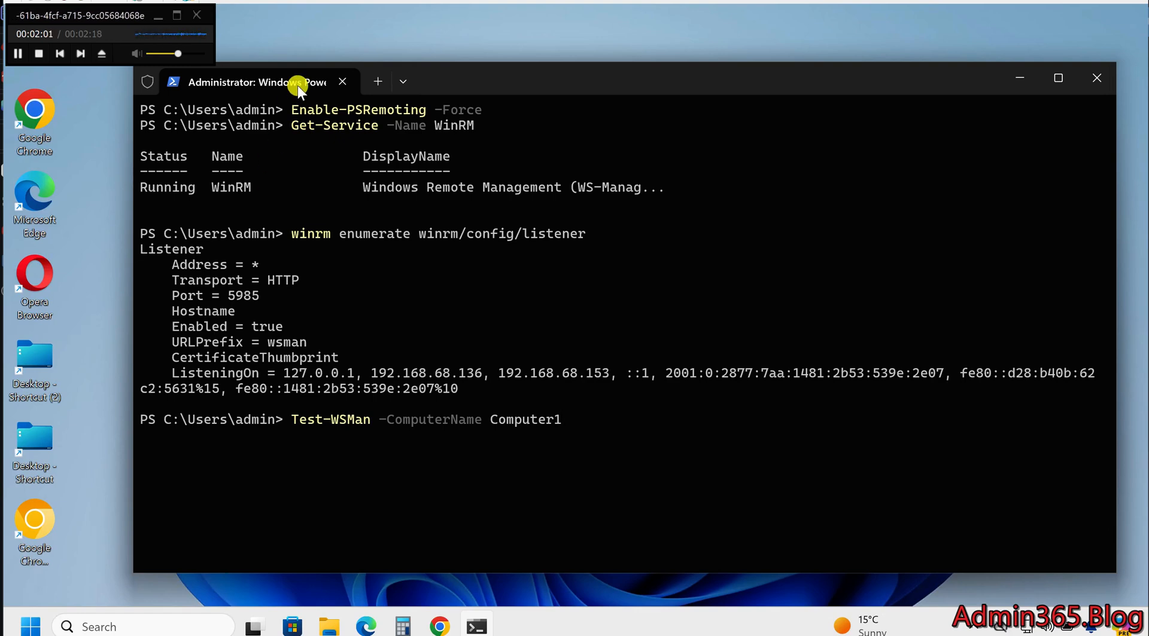
mouse_move(447, 257)
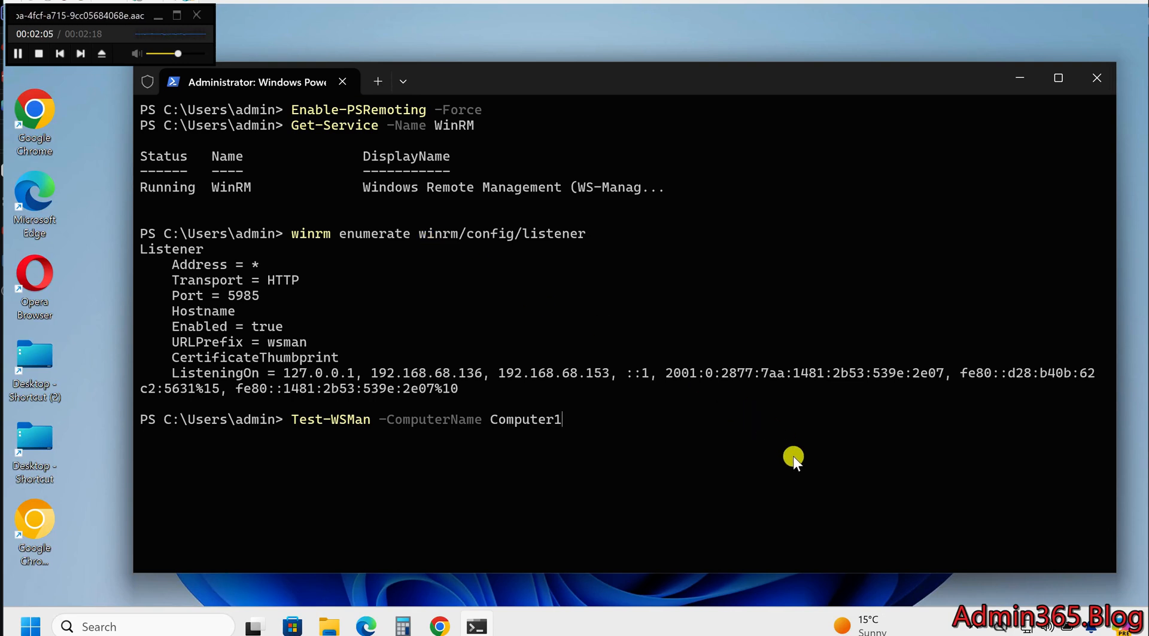
mouse_move(828, 496)
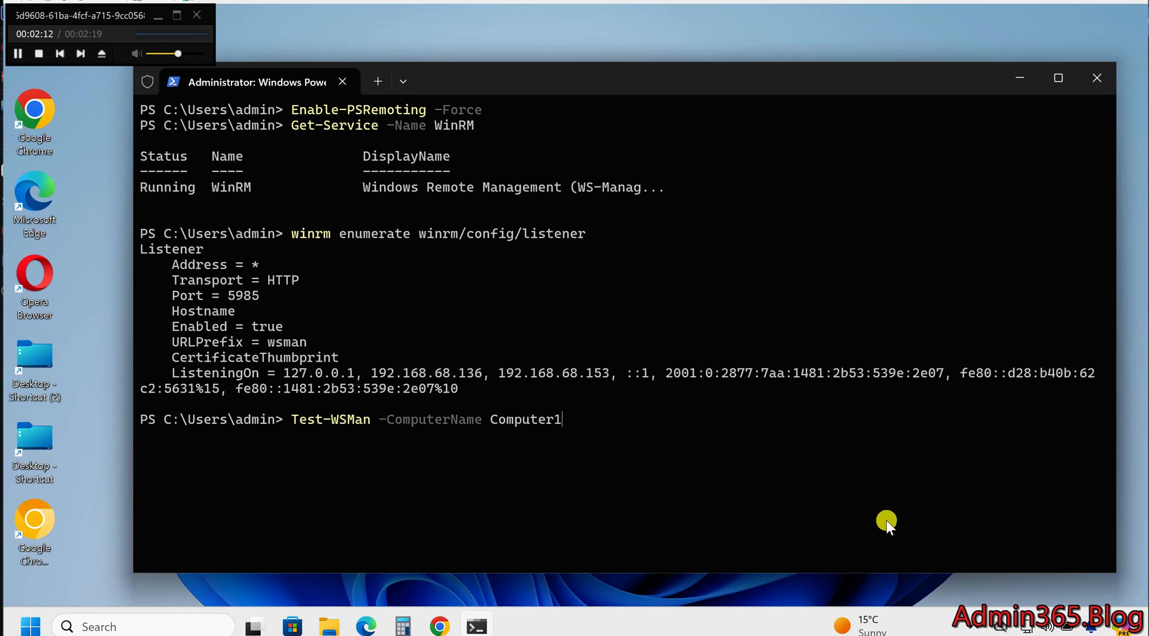
mouse_move(946, 545)
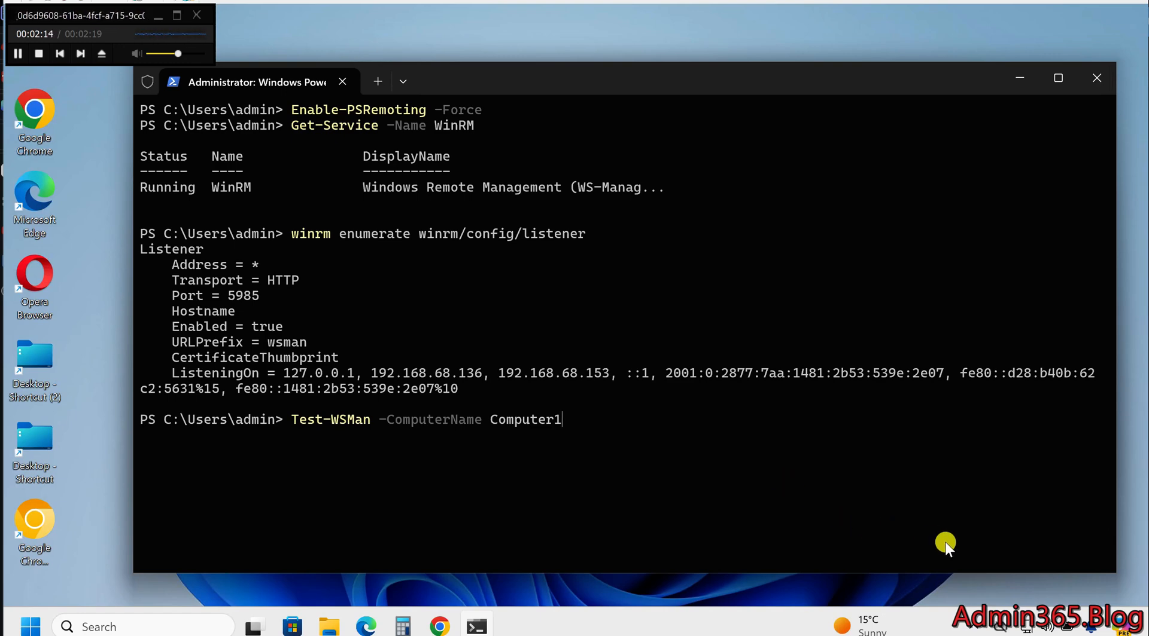